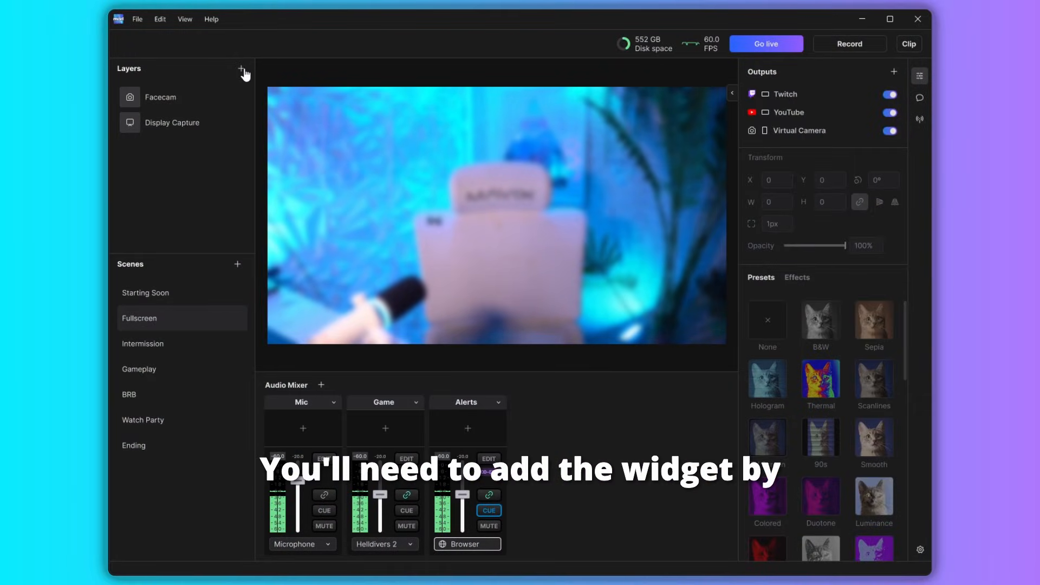
- Add a Snowfall widget layer from the Layers + menu
click(241, 69)
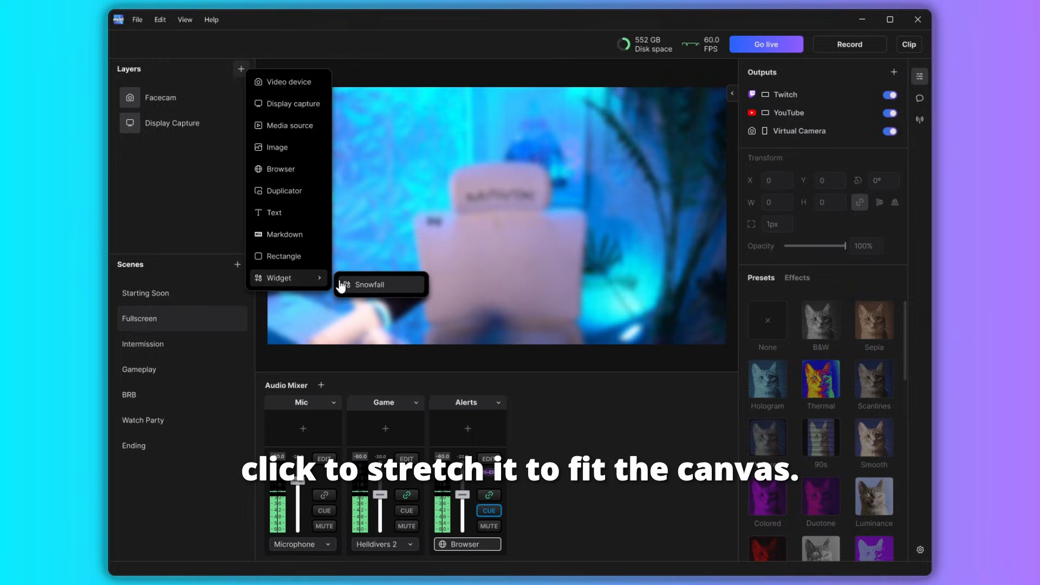
click(369, 284)
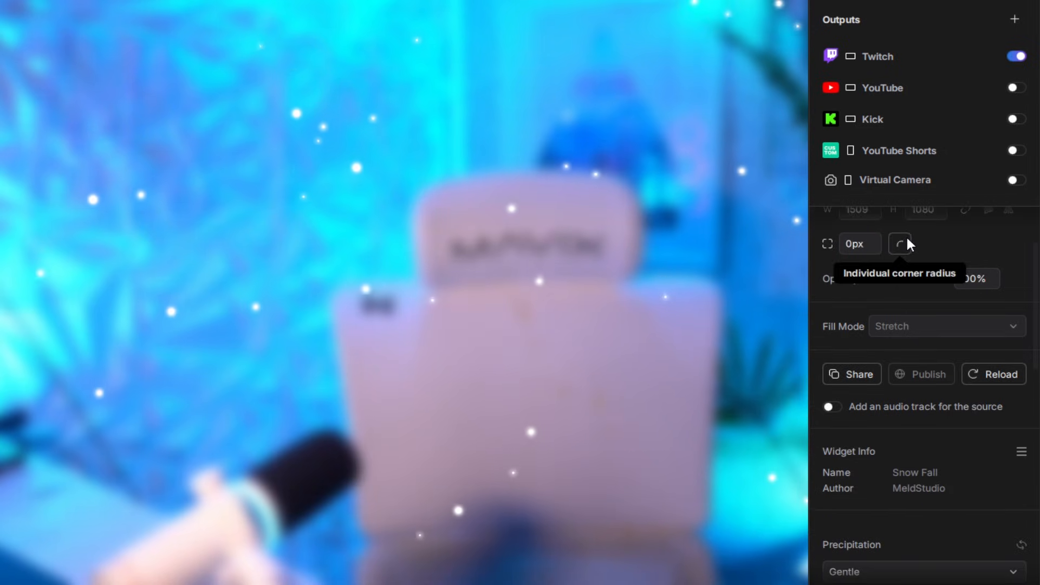
- Set the Snow Fall precipitation to Light, then Heavy
scroll(down, 3)
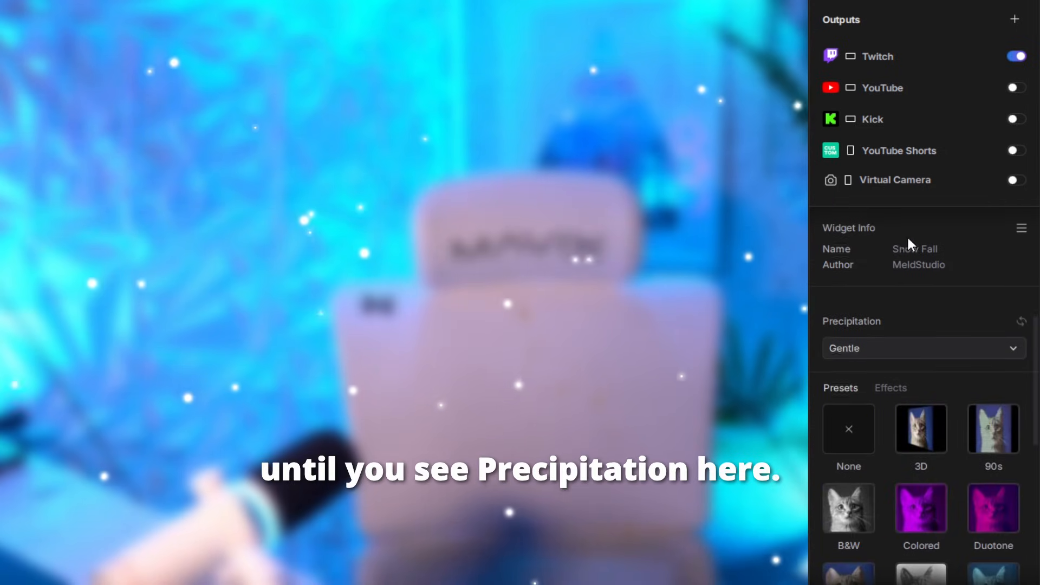
mouse_move(943, 338)
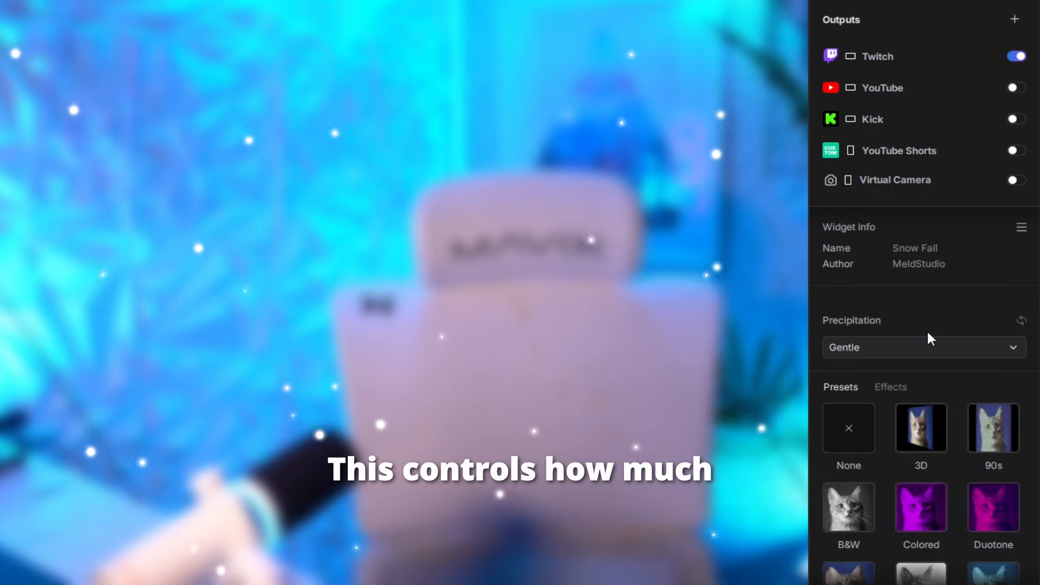
click(922, 347)
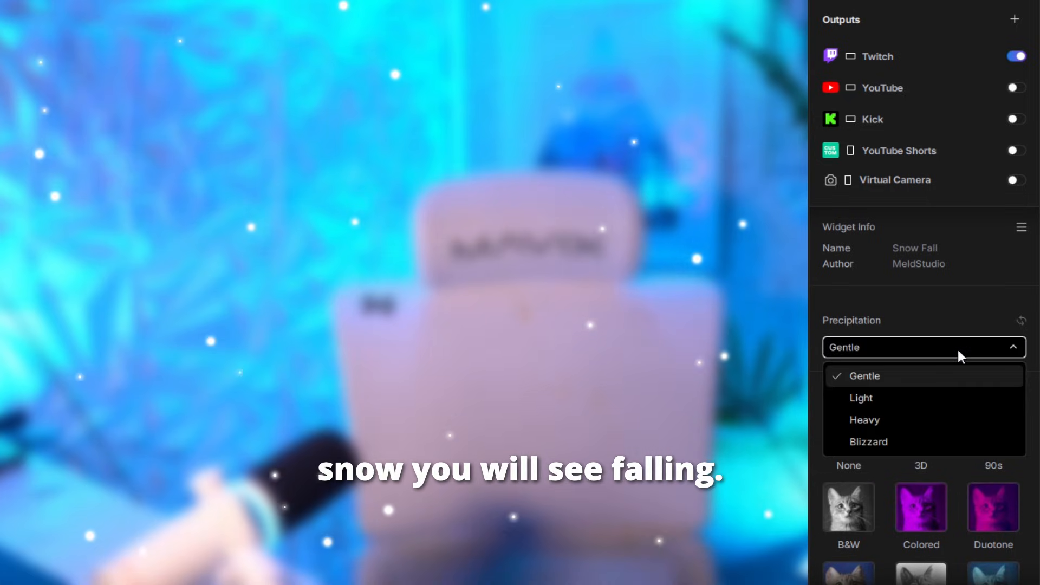
mouse_move(920, 396)
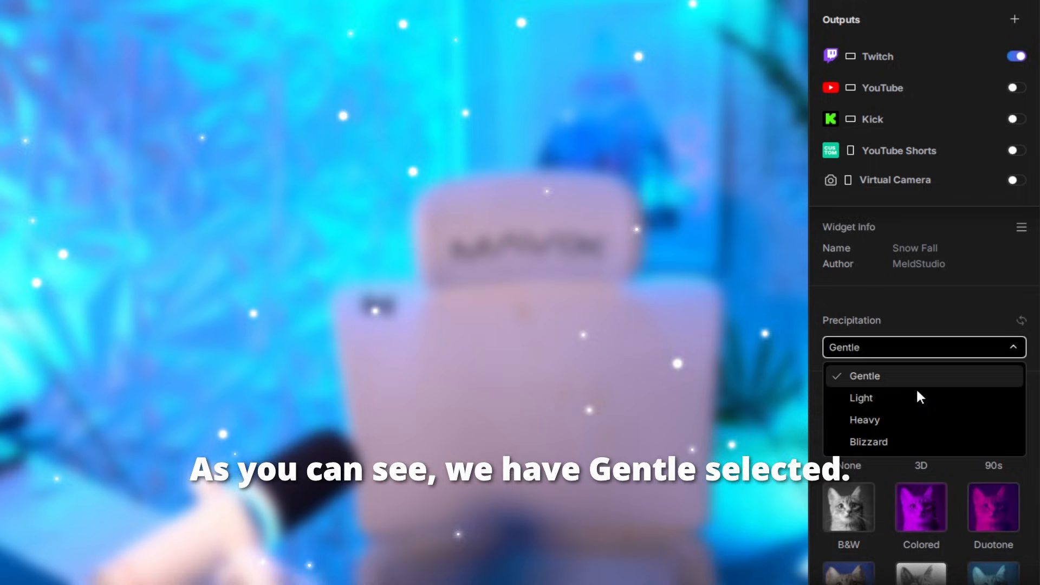
click(861, 398)
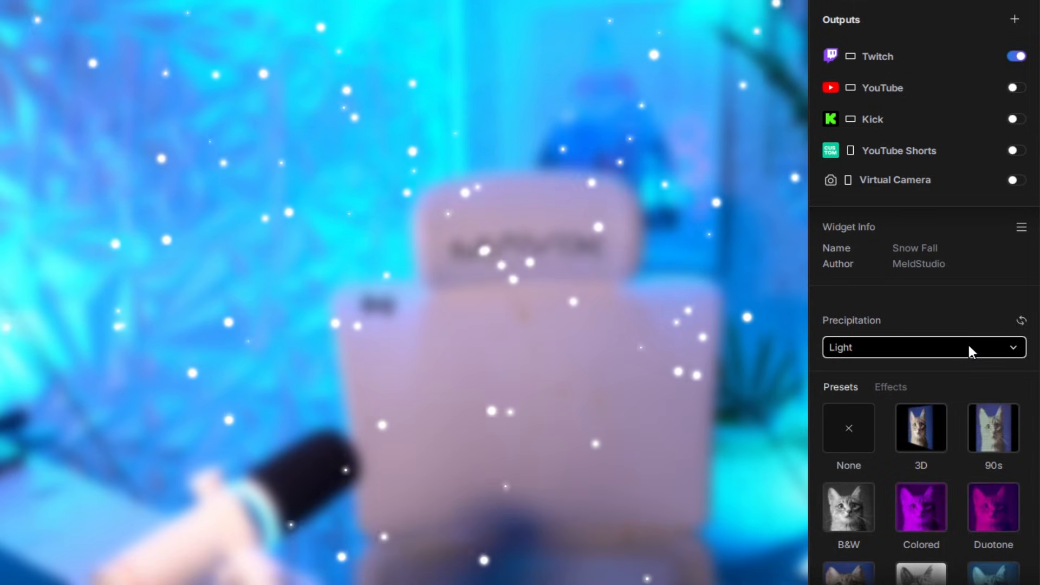
click(923, 347)
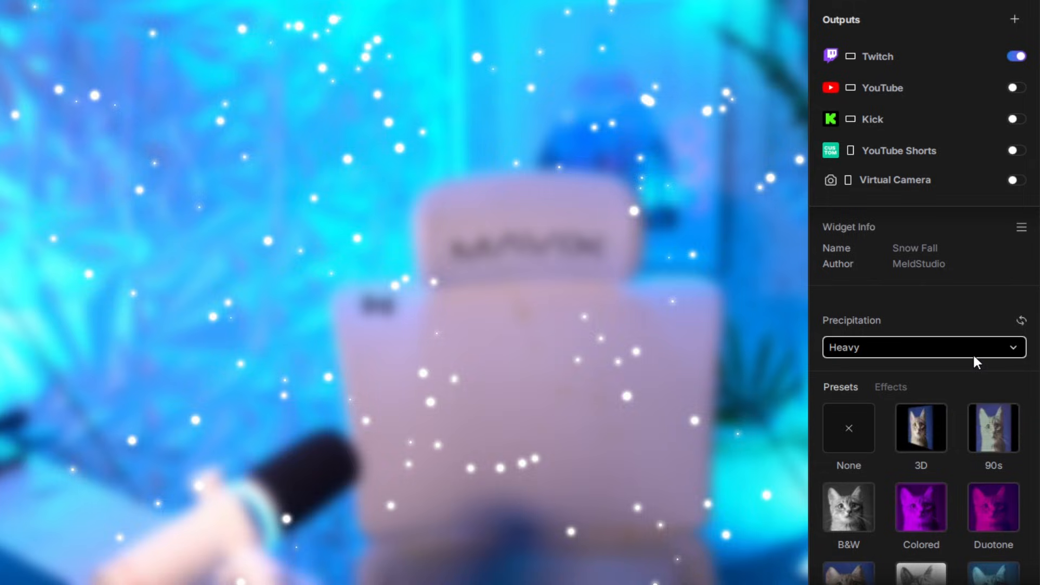
- Try Blizzard precipitation, then settle on Heavy
click(923, 346)
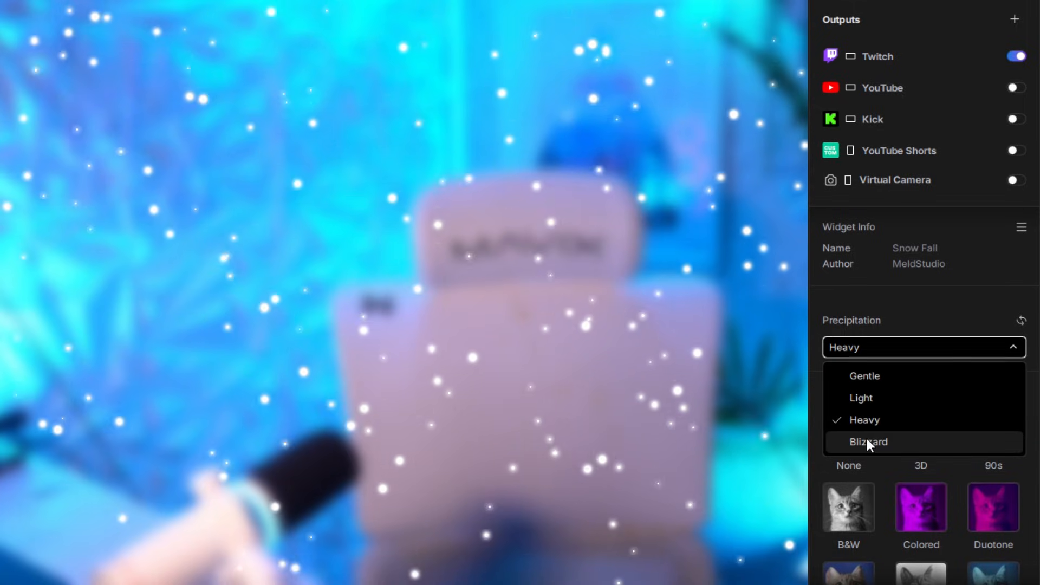
click(869, 442)
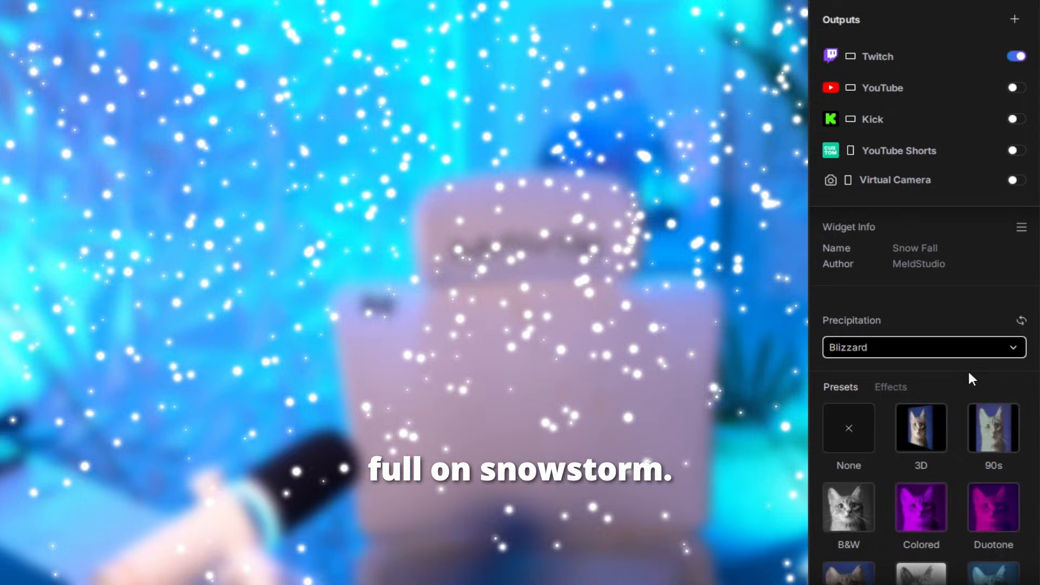
click(923, 347)
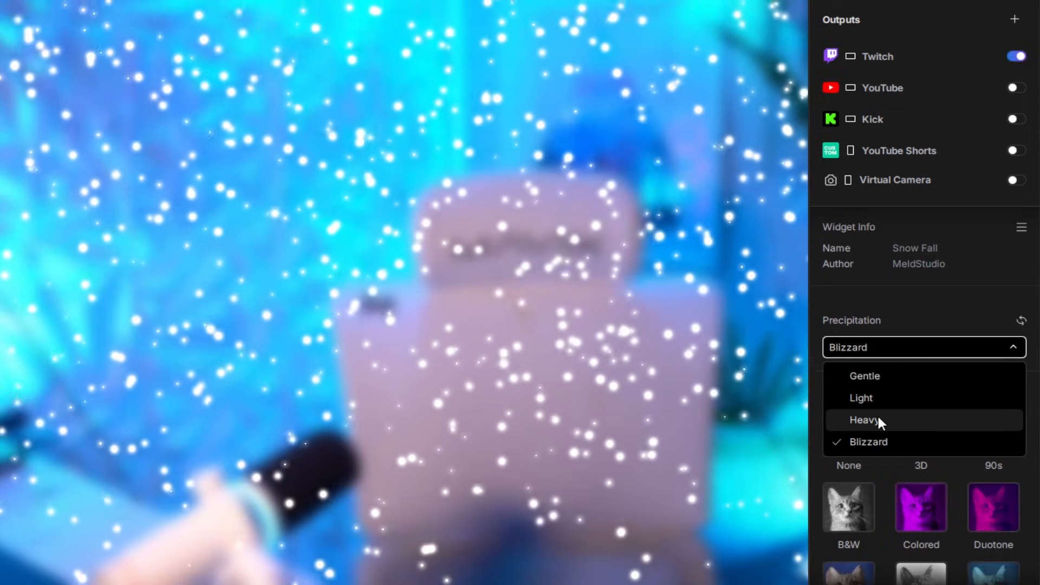
click(864, 420)
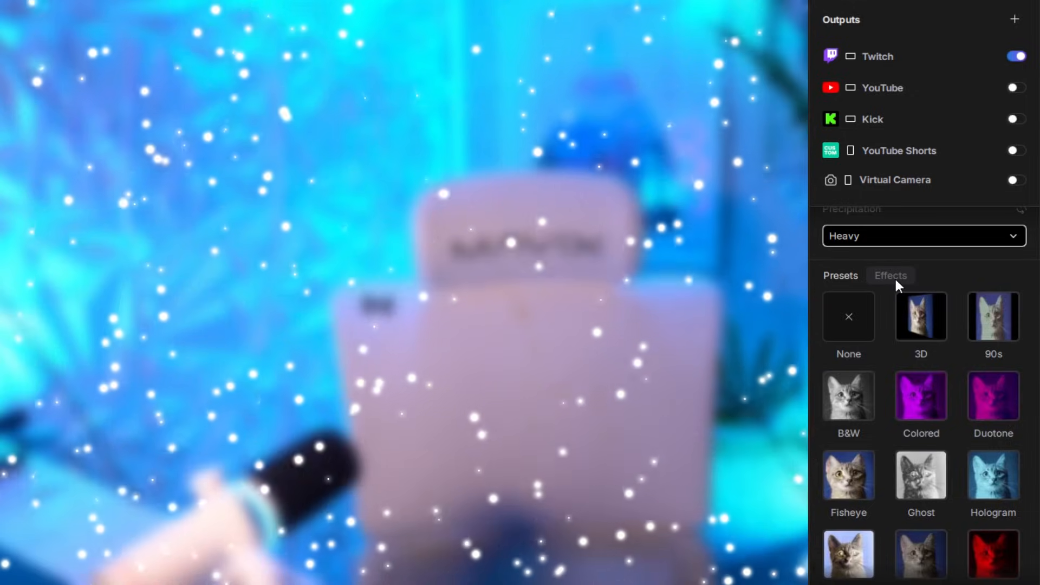
- Show the Snow Fall widget's Effects list, then scroll the panel back up
click(891, 276)
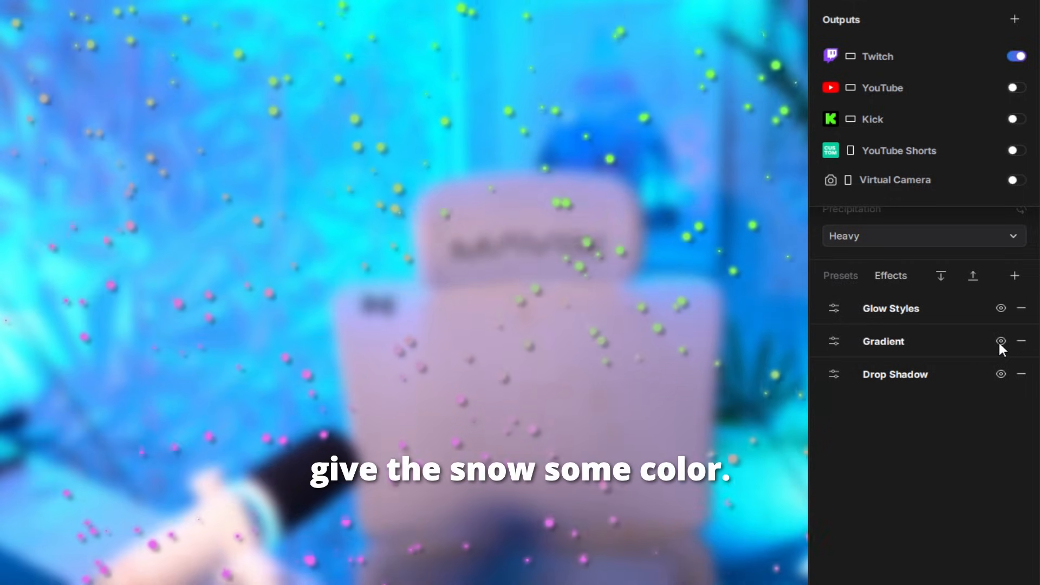
scroll(up, 3)
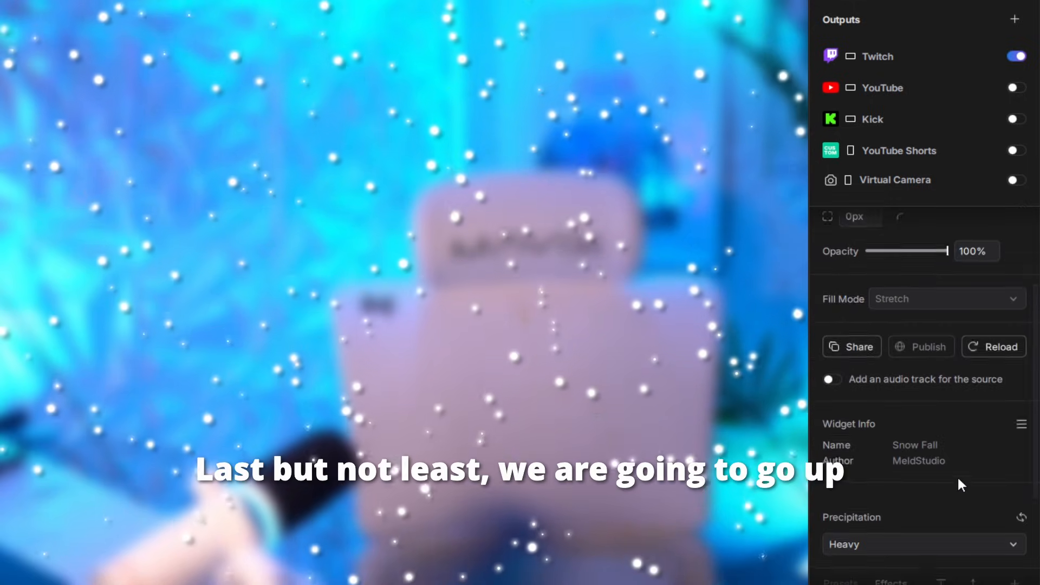
- Set the Snow Fall widget rotation to 180 degrees
scroll(up, 3)
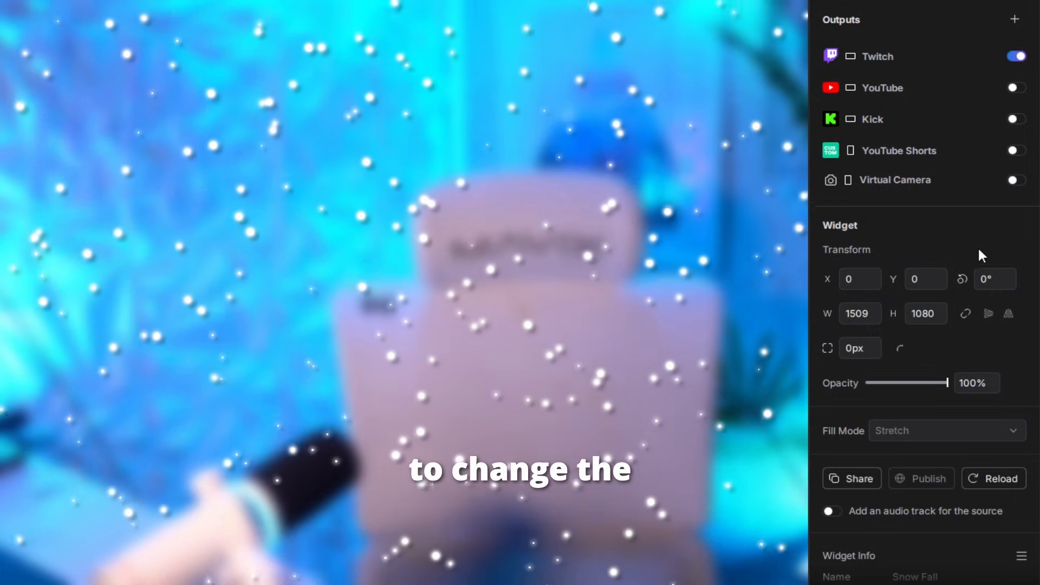
mouse_move(988, 288)
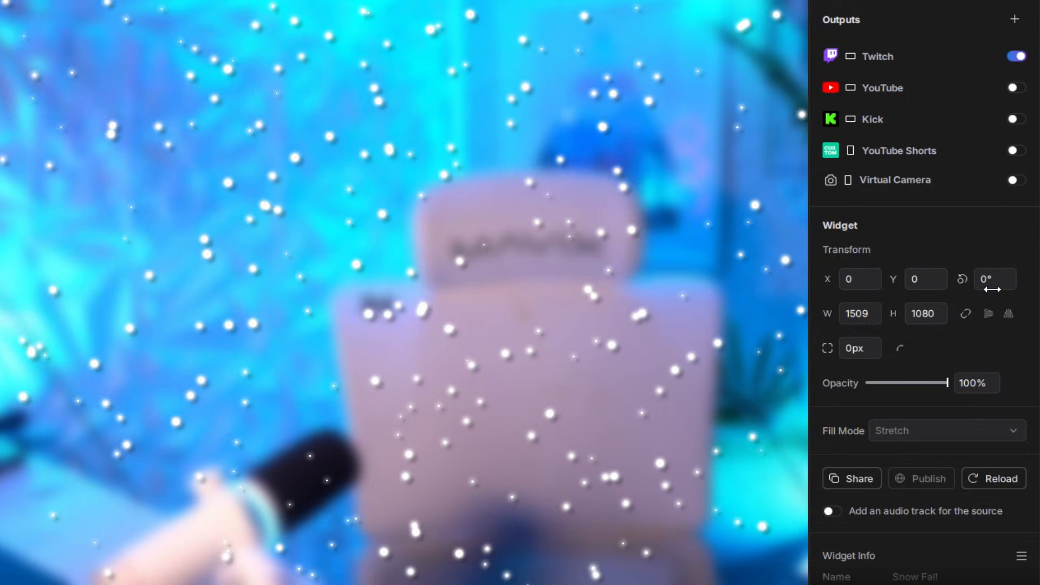
click(995, 279)
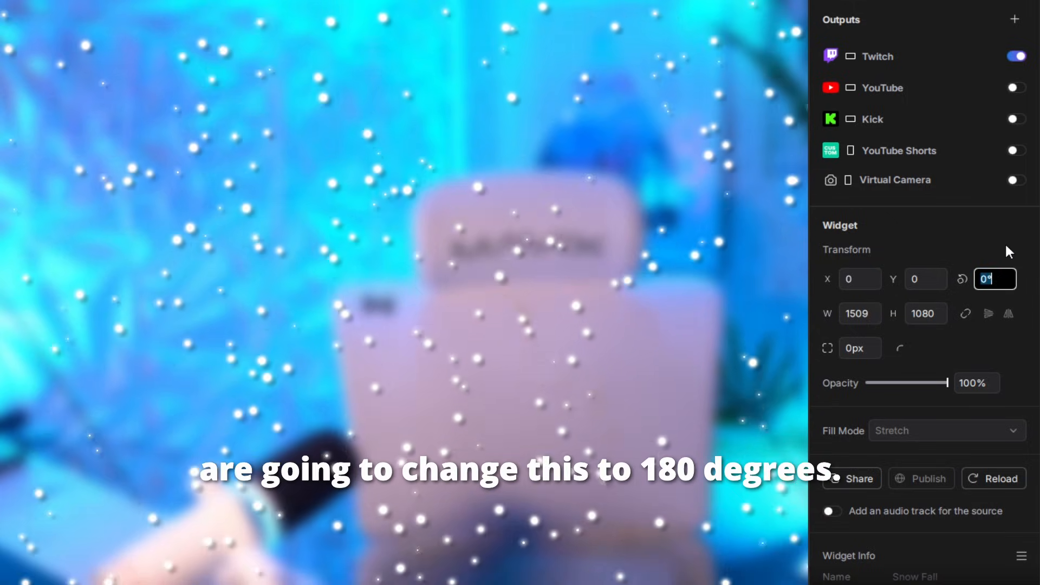
text(180)
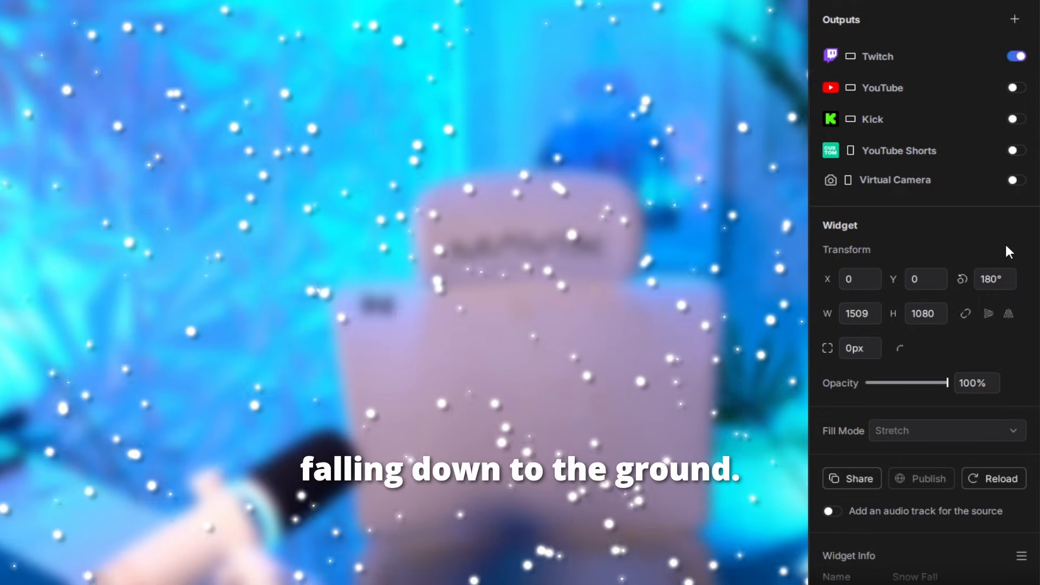
mouse_move(965, 314)
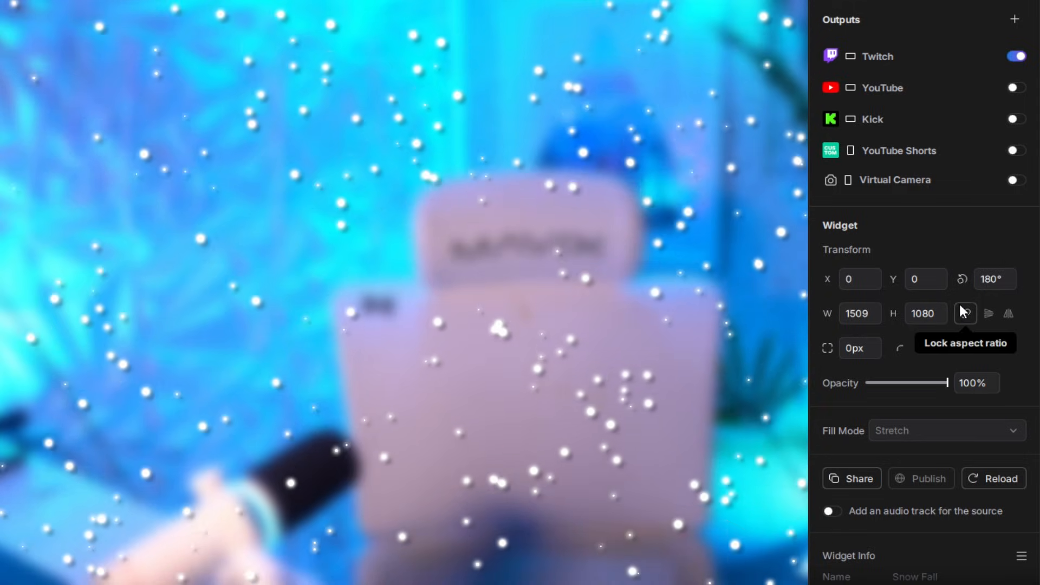